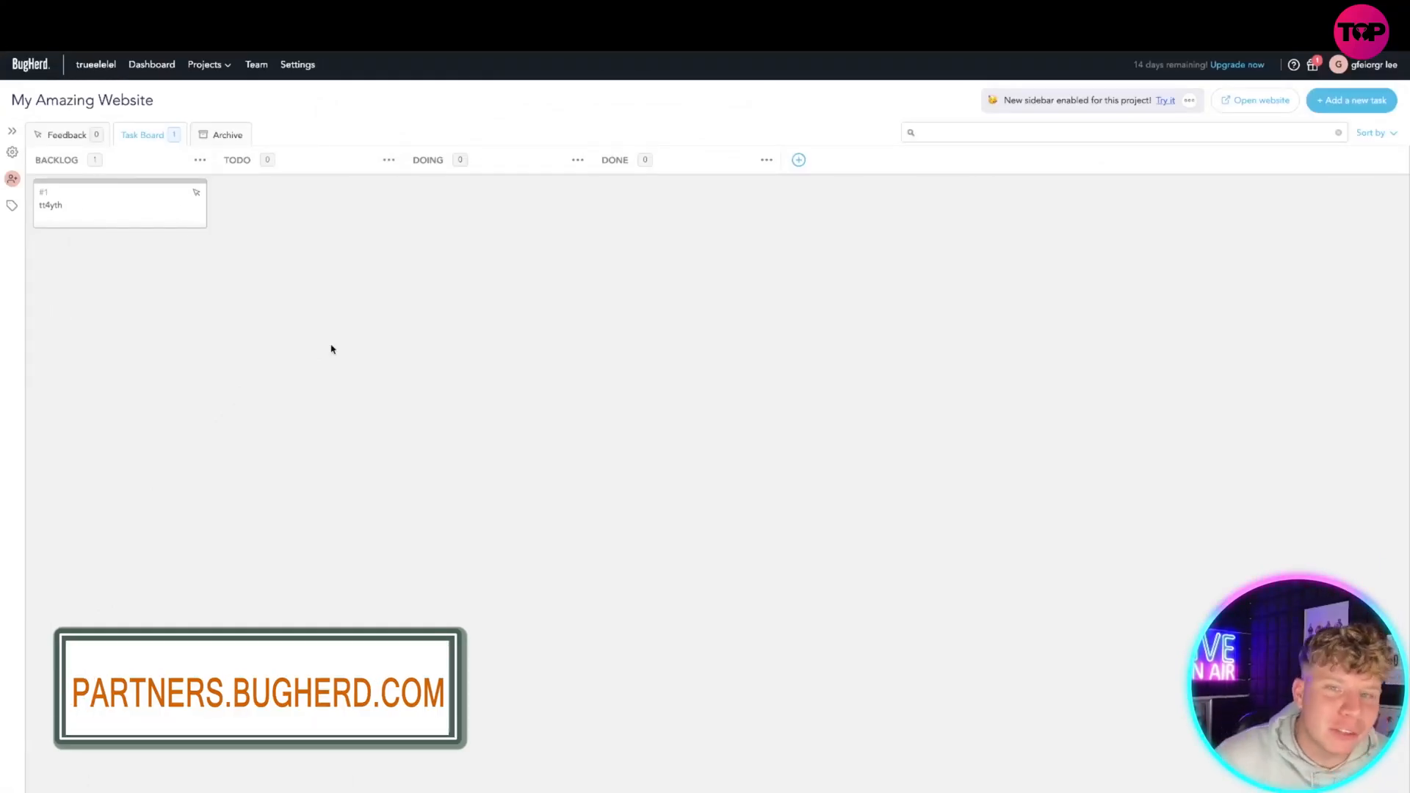
mouse_move(1114, 109)
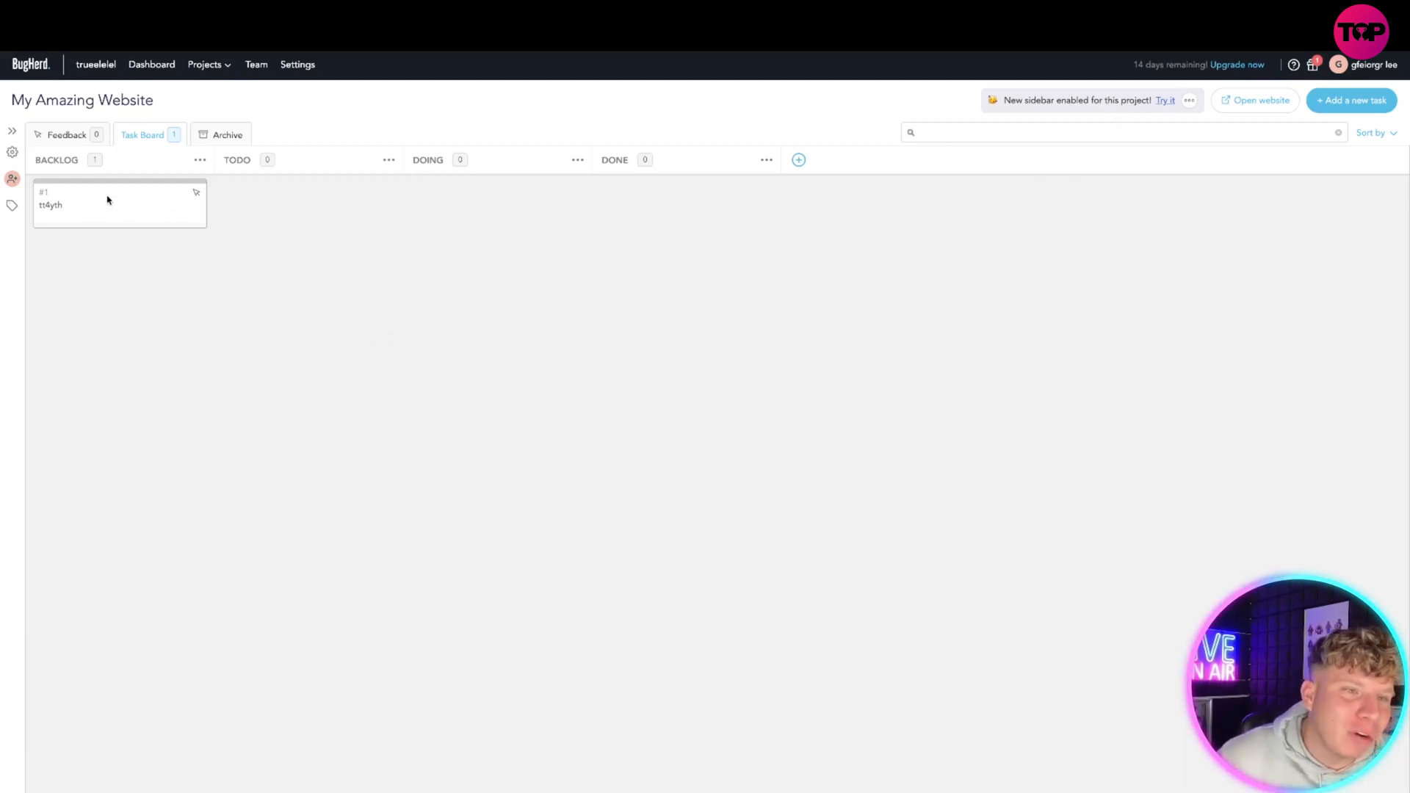
mouse_move(75, 211)
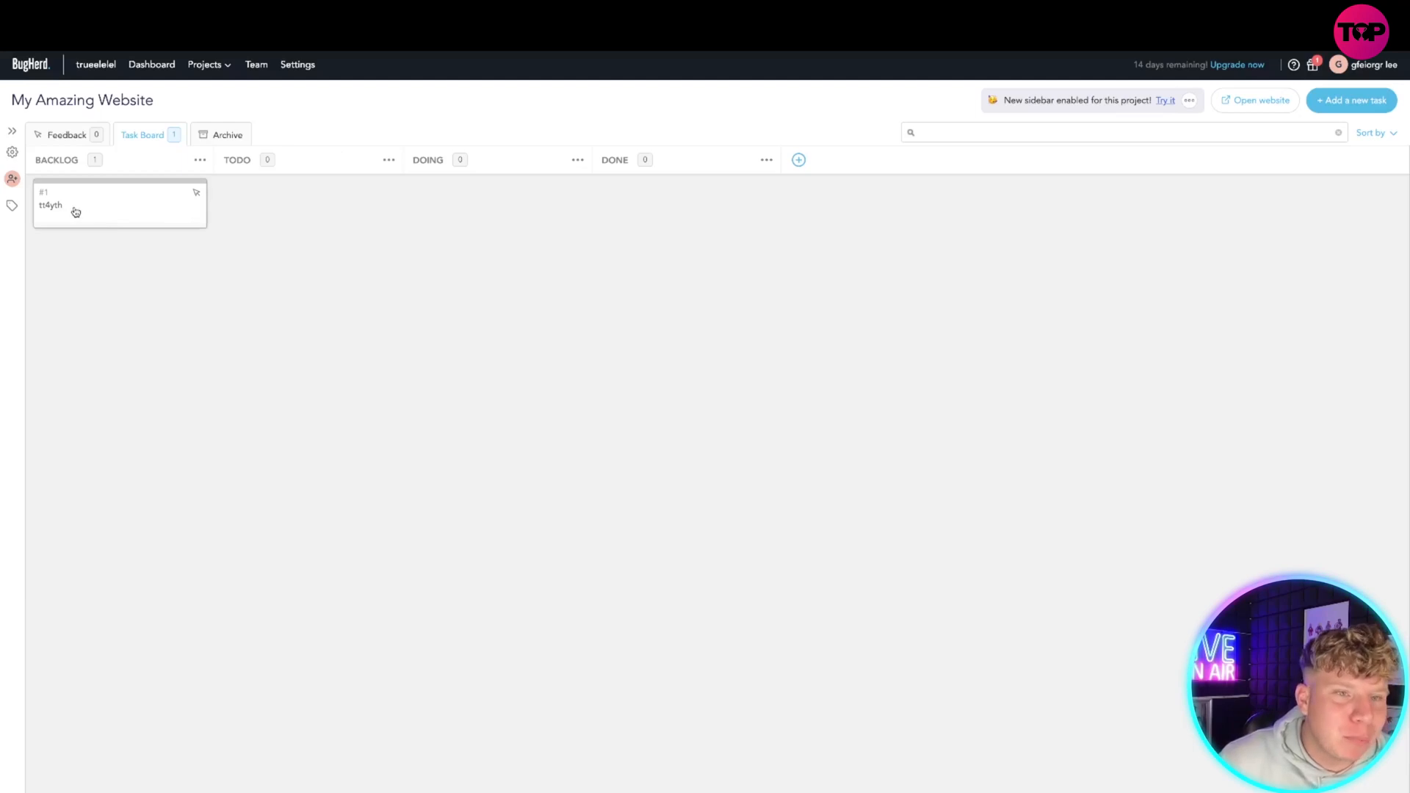
View task #1's details and start a new task for My Amazing Website via More actions
left_click(119, 204)
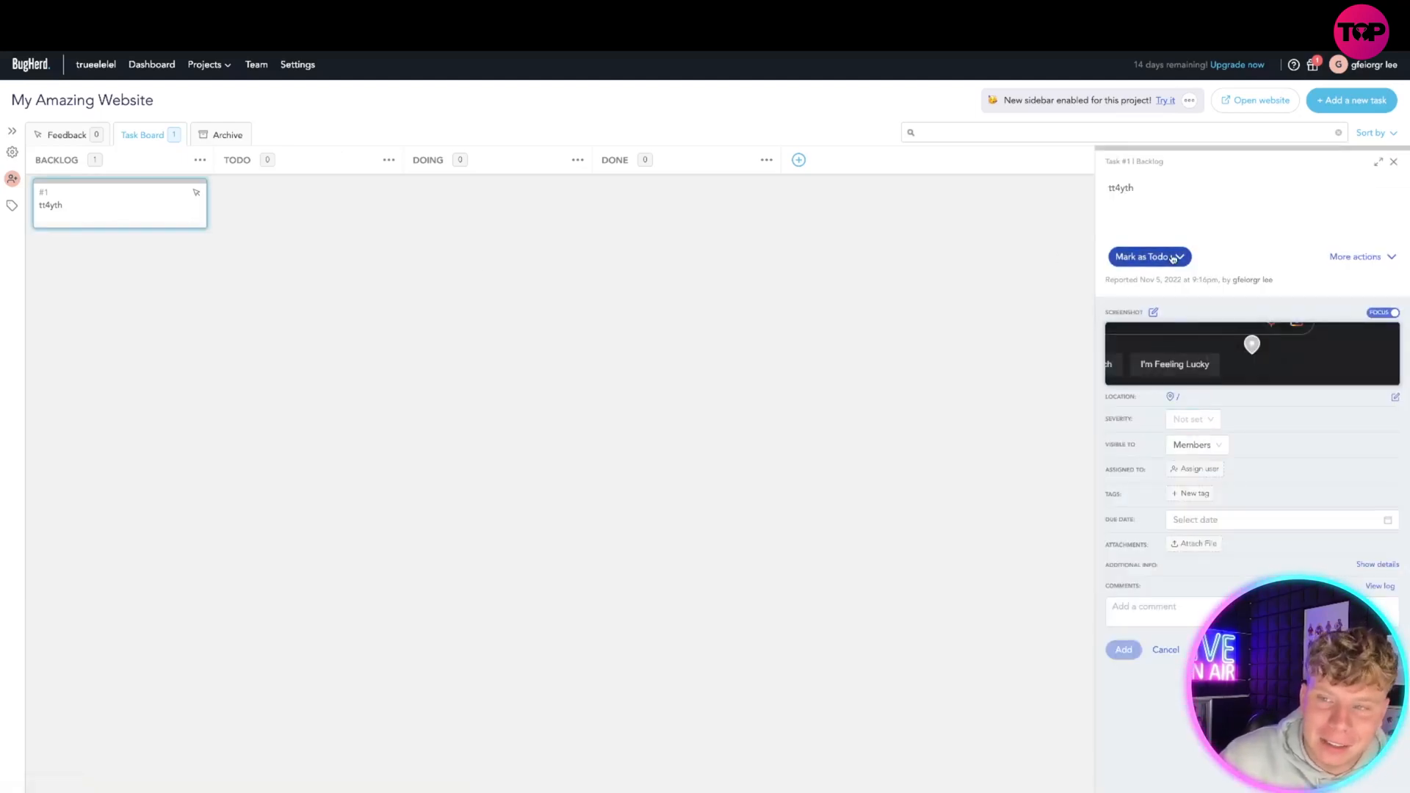
left_click(1360, 256)
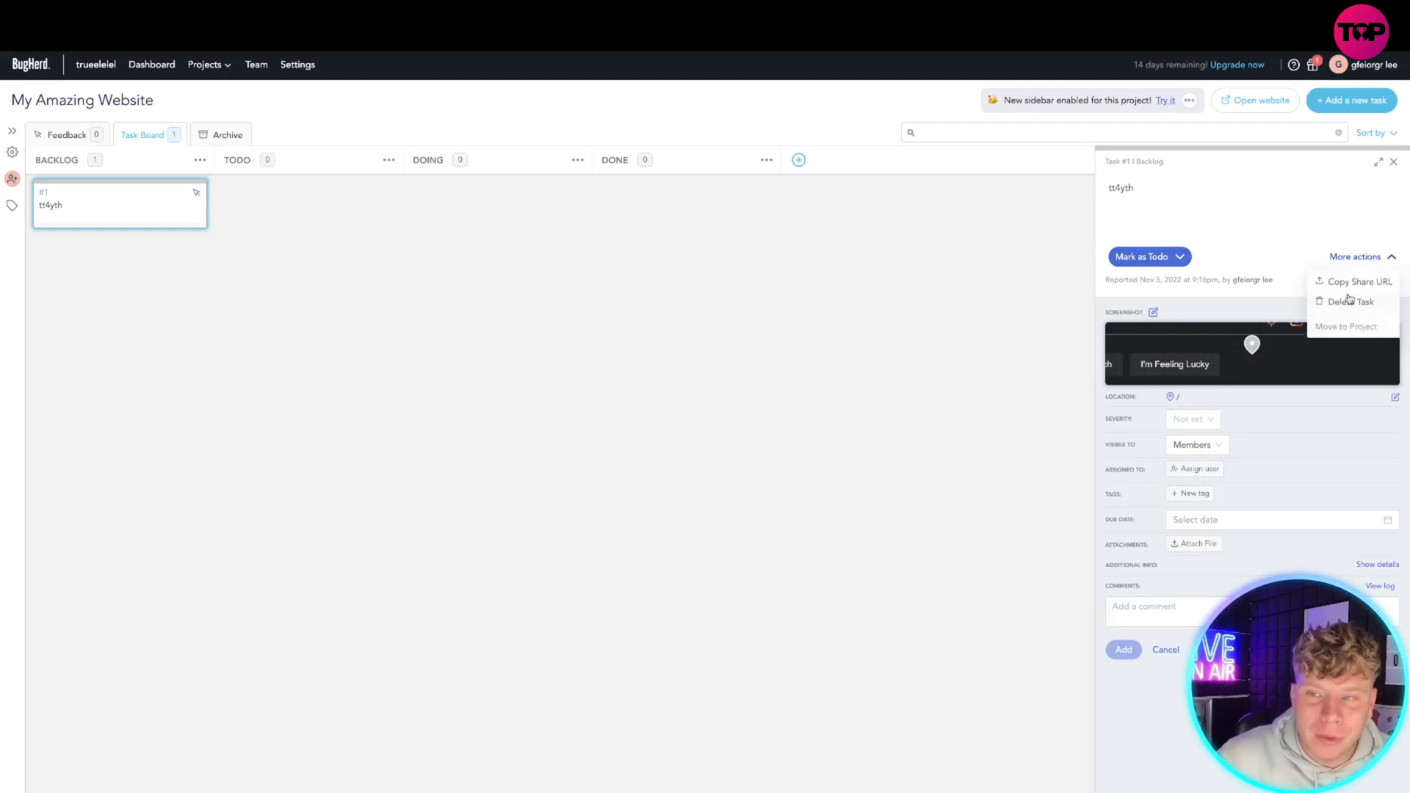
left_click(1352, 100)
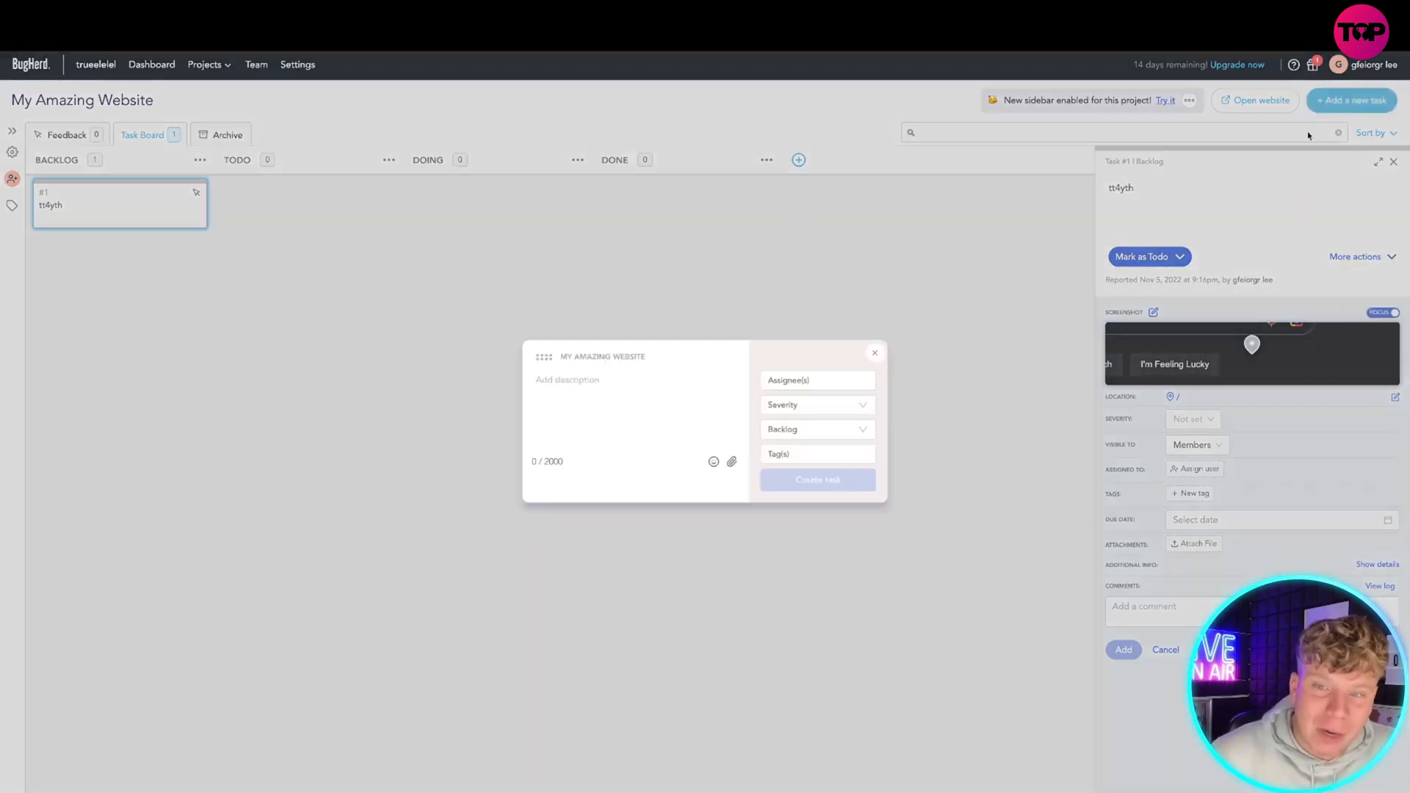
Create Backlog task #2 with description 'my webstie button', then head to the project website
left_click(635, 406)
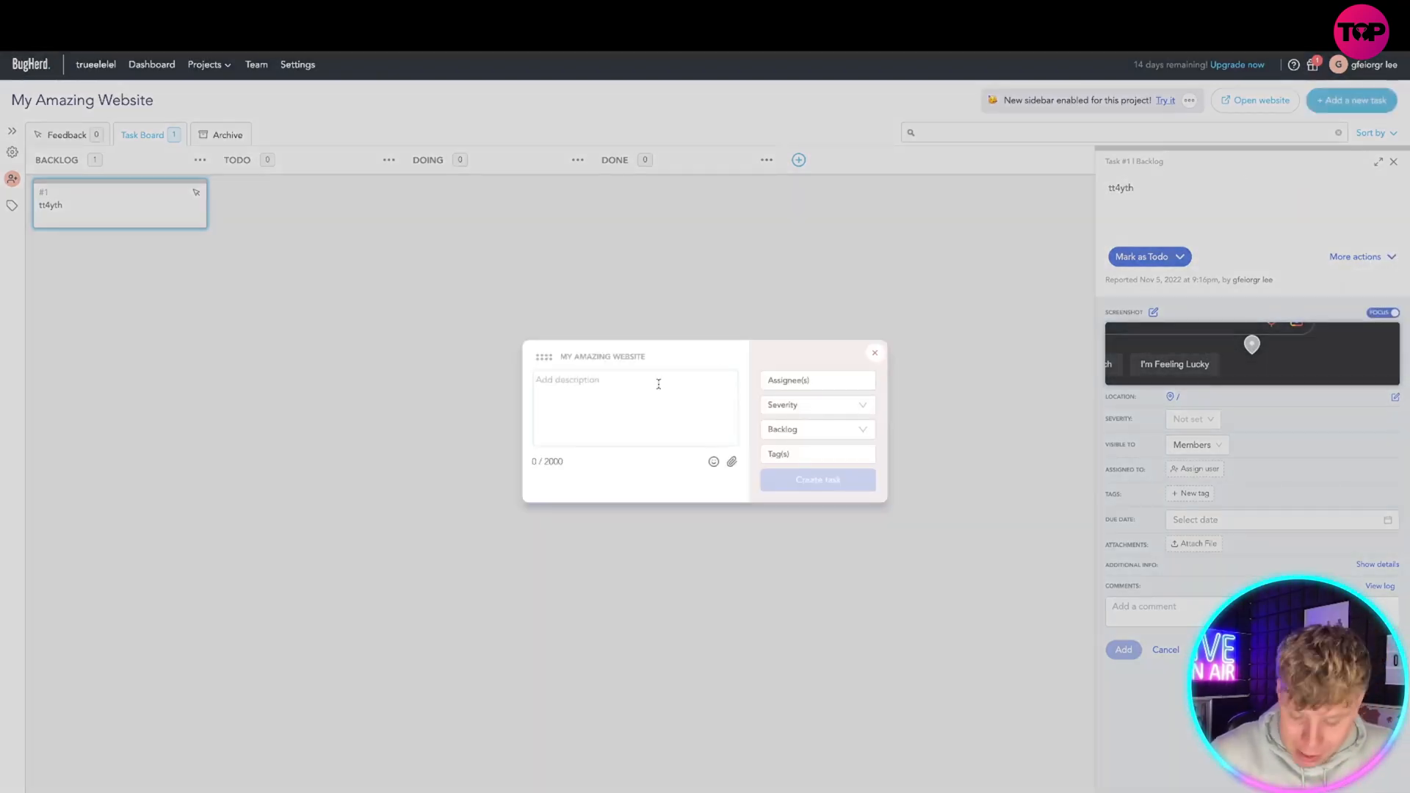
type("my webstie b")
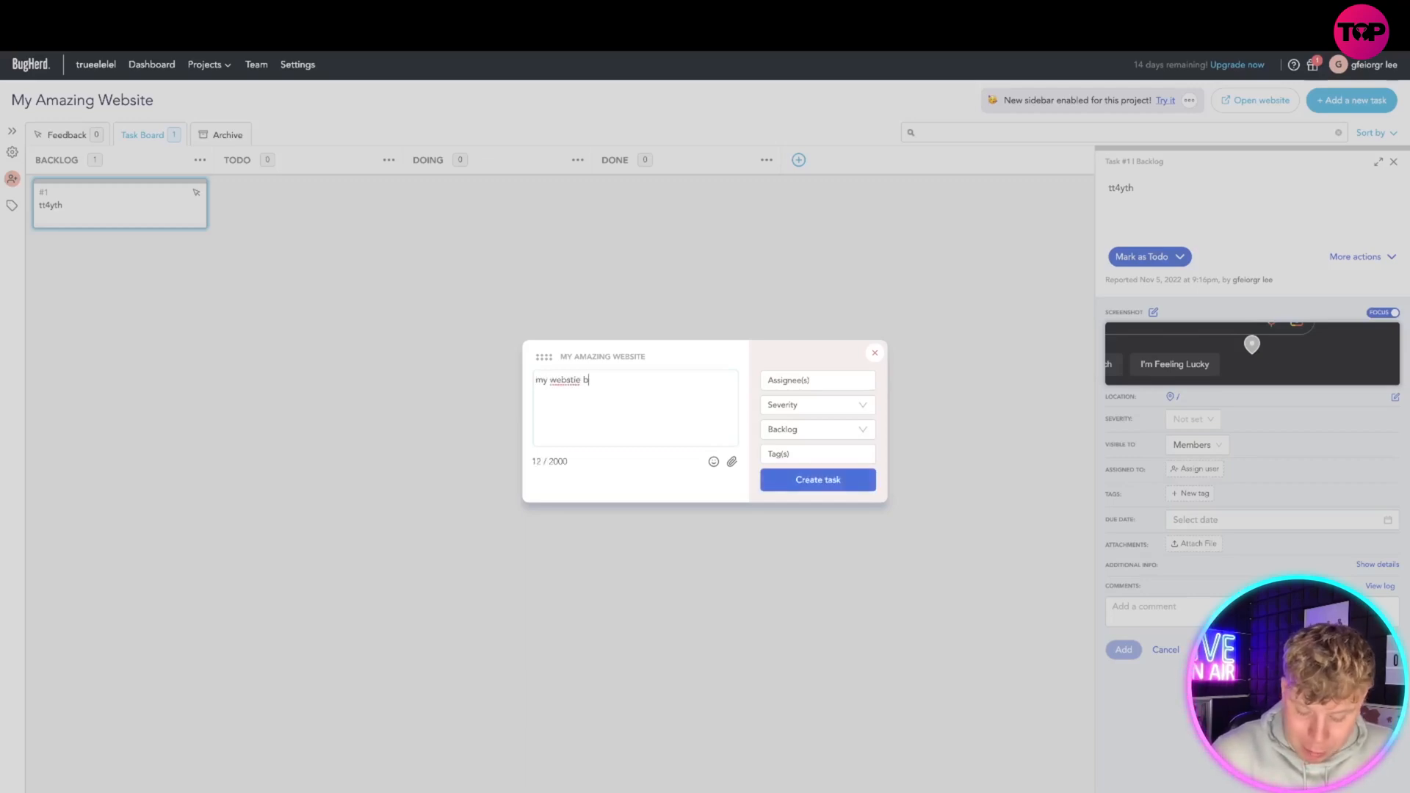
left_click(816, 479)
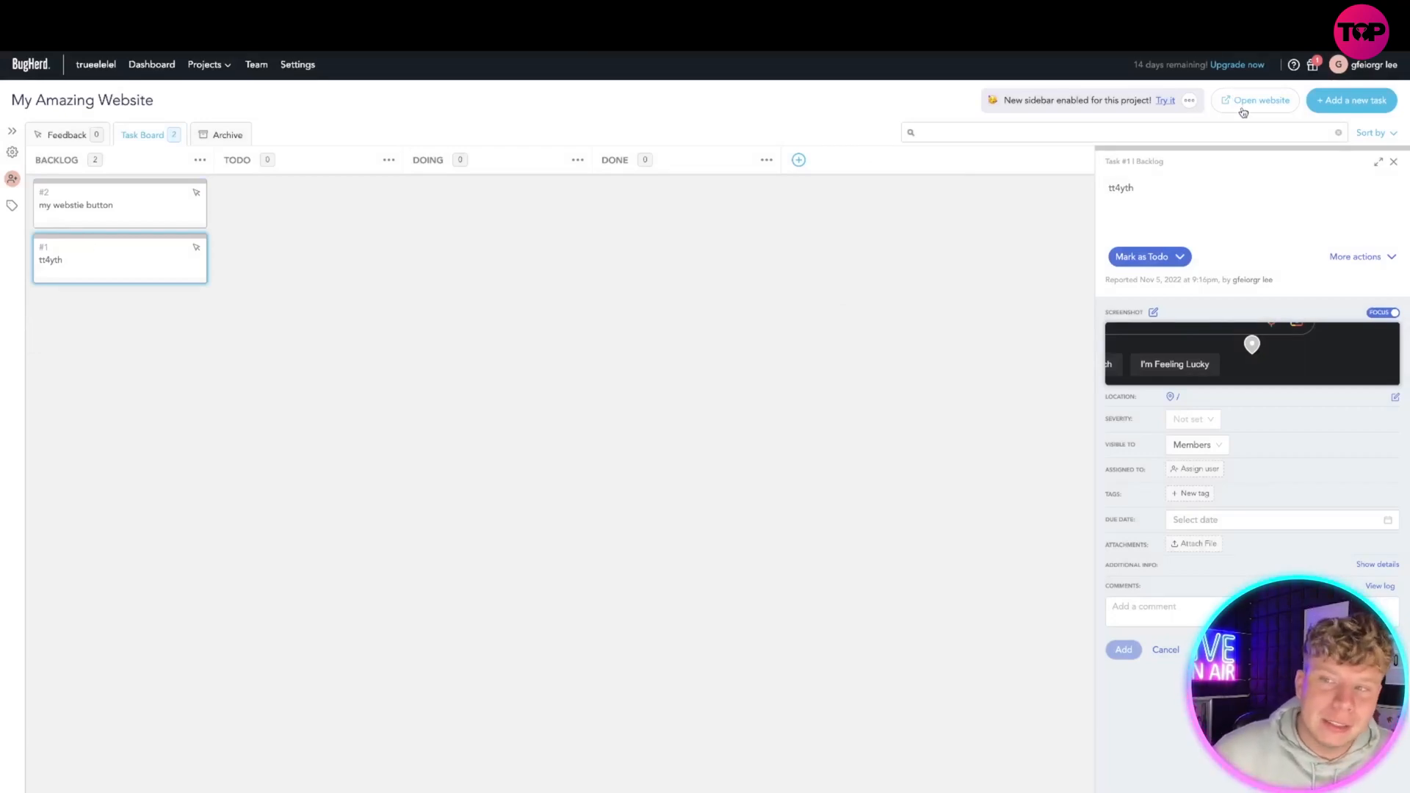
left_click(1254, 100)
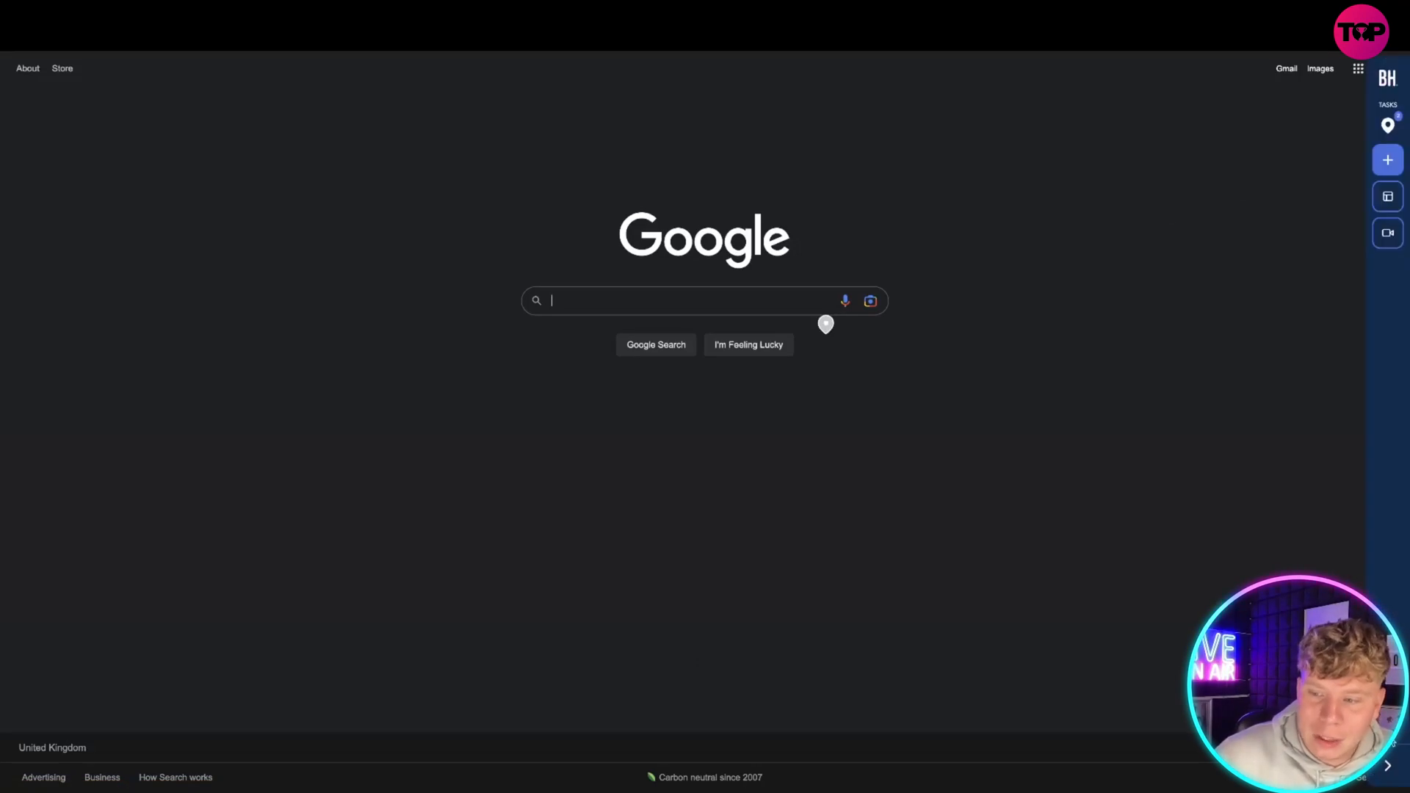
Add task #3 'this needs changing' from the website's BugHerd feedback sidebar
left_click(1389, 160)
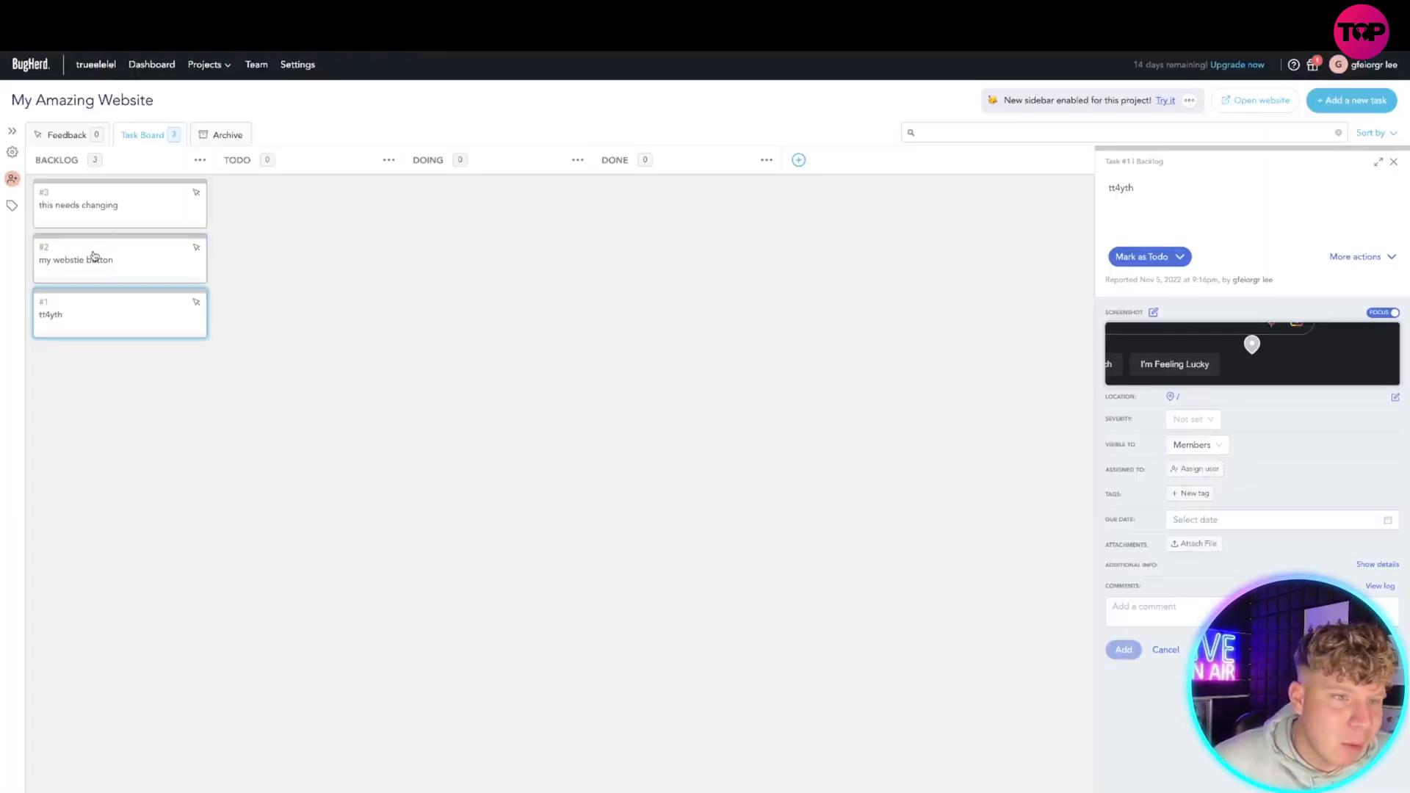
Review the three Backlog tasks on the BugHerd task board
left_click(119, 203)
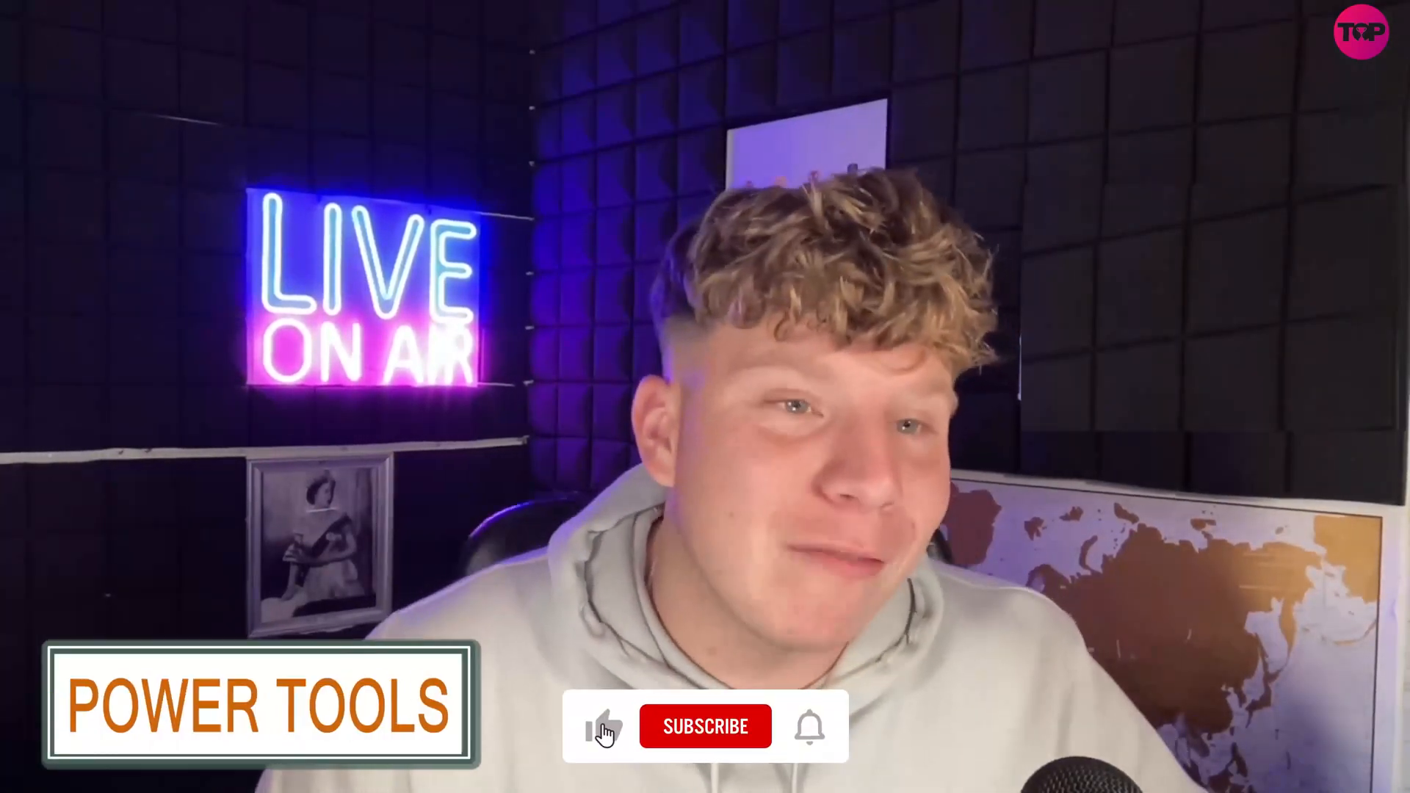
left_click(705, 725)
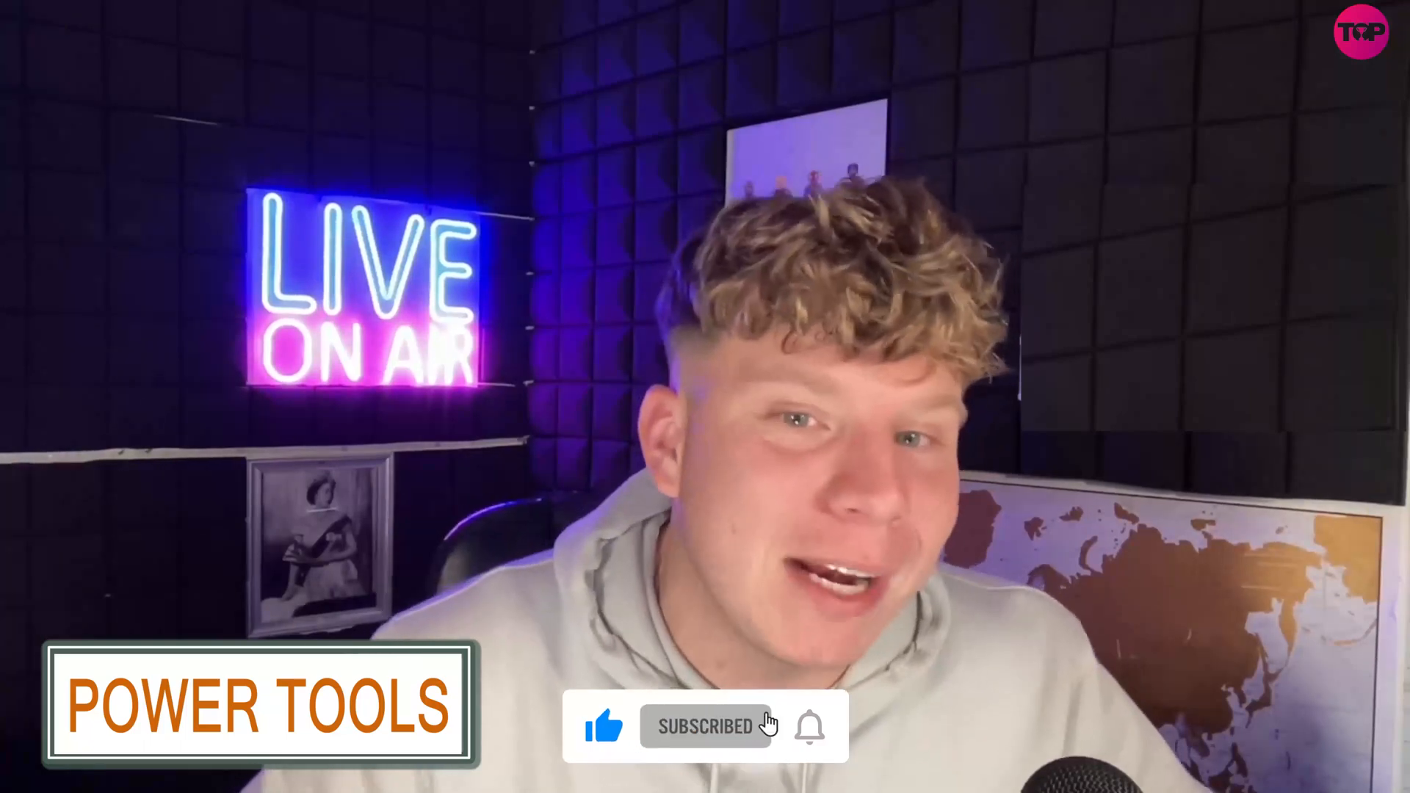